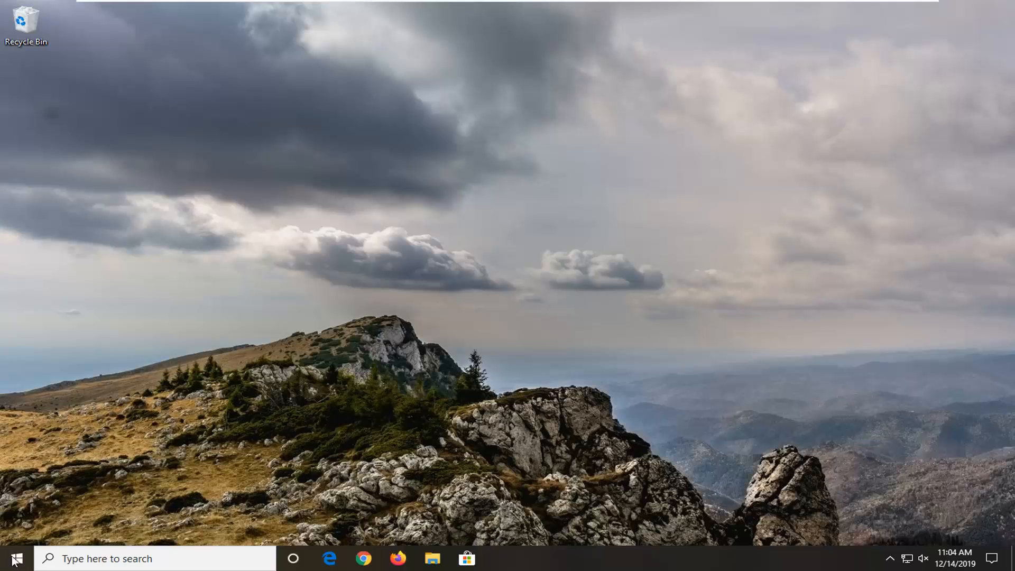
- Search 'troubleshoot settings' from Start and land on the Troubleshoot settings page
click(12, 558)
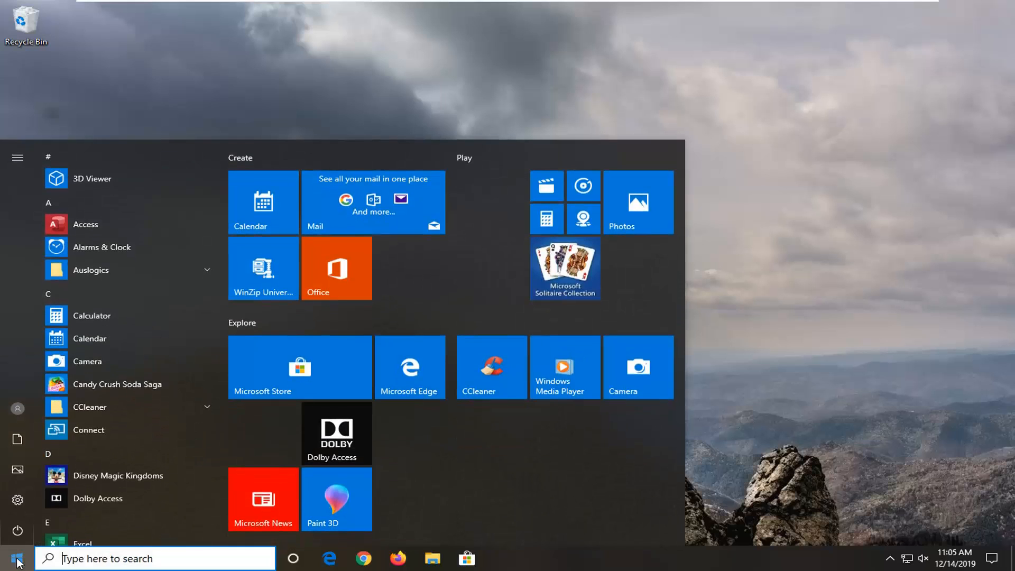
text(troubleshoot settings)
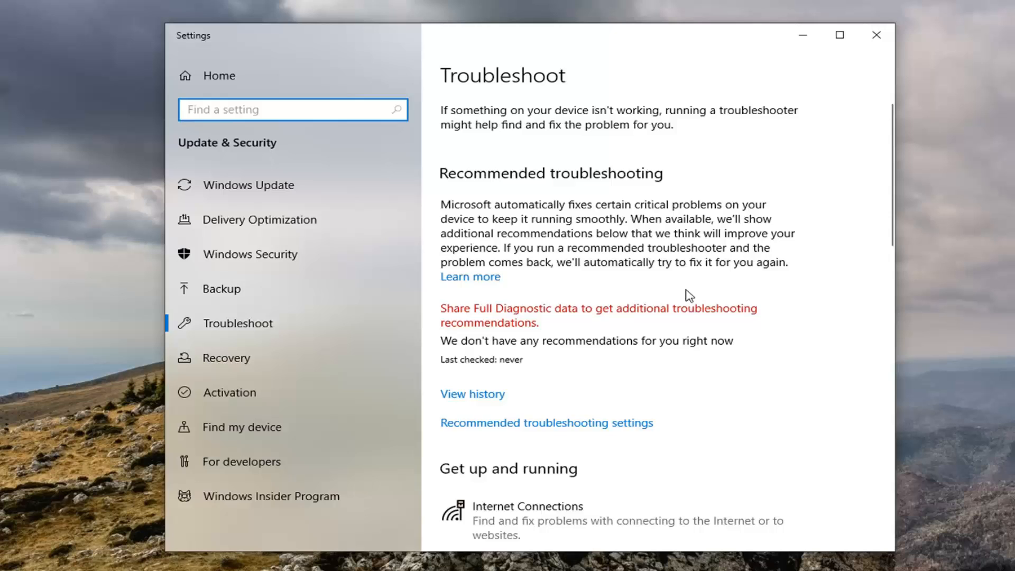
- Scroll down the Troubleshoot page to reach the Recording Audio troubleshooter entry
scroll(down, 3)
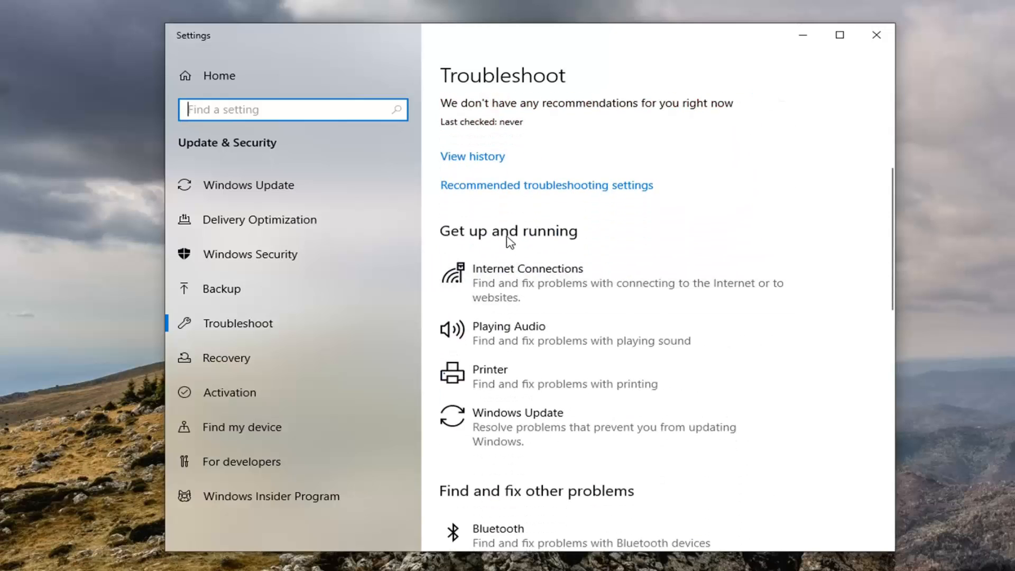
scroll(down, 3)
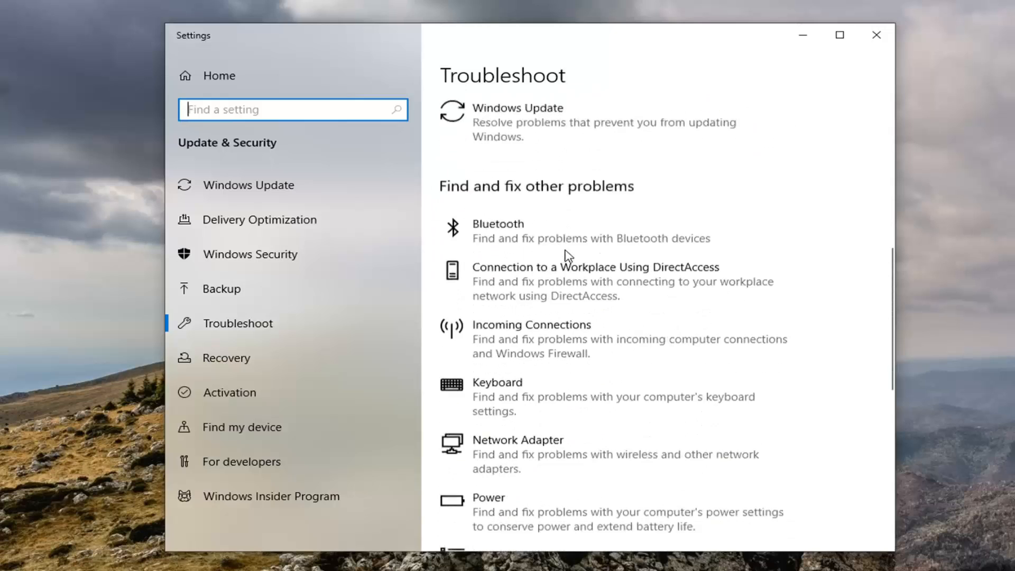
scroll(down, 3)
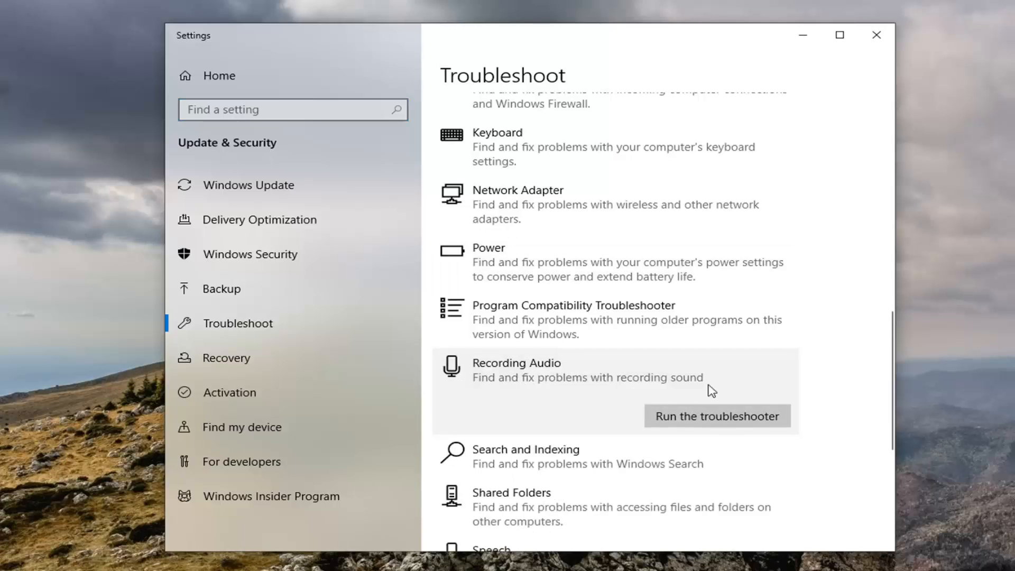
mouse_move(730, 424)
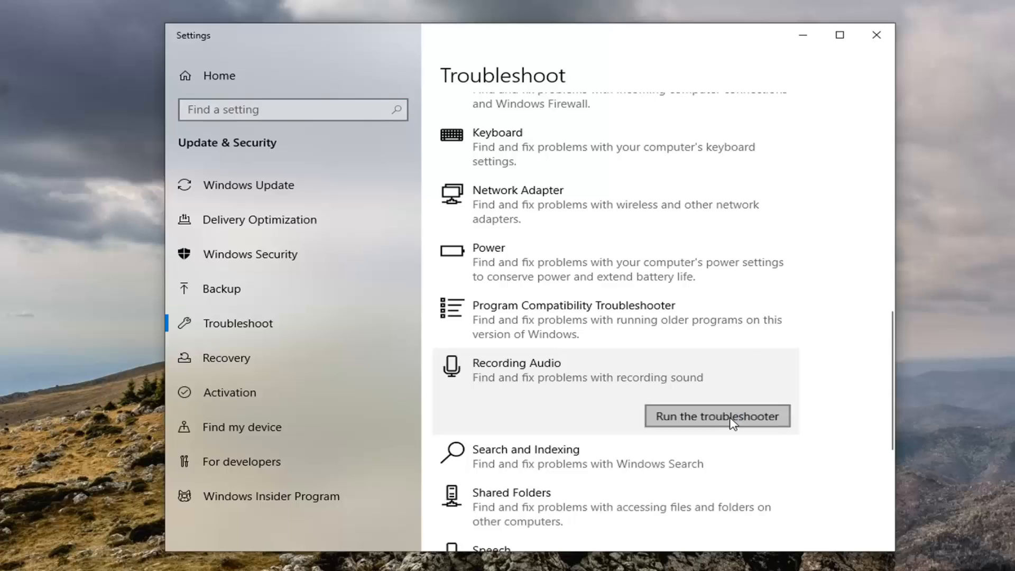
- Run the Recording Audio troubleshooter, which finds no problem, and close its results
click(717, 415)
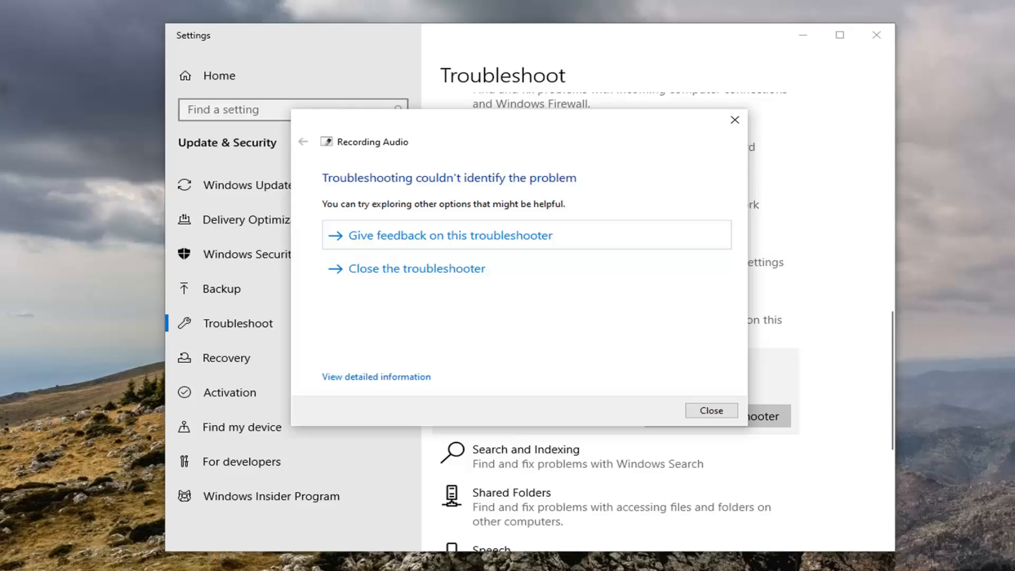
mouse_move(243, 283)
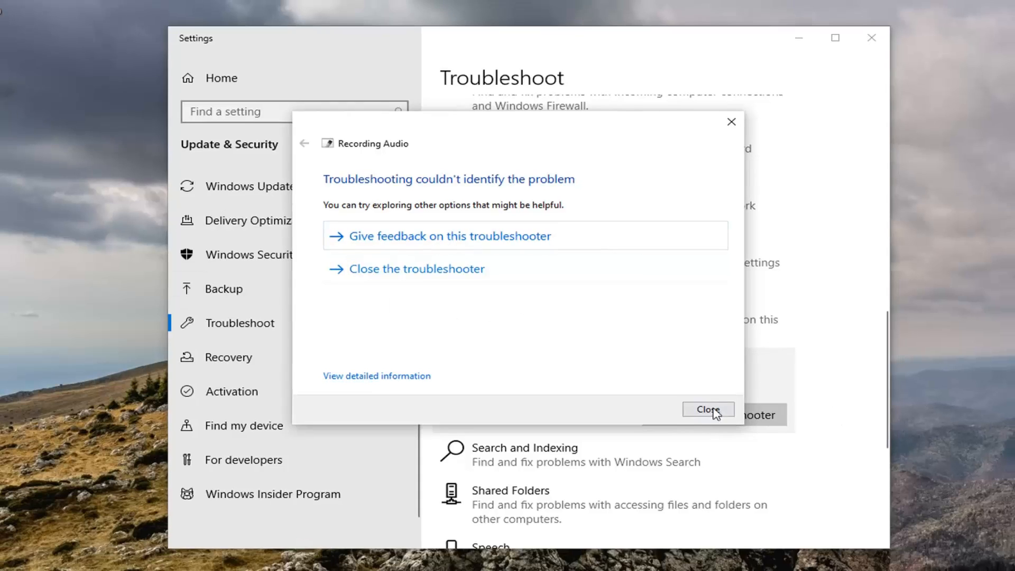
click(707, 410)
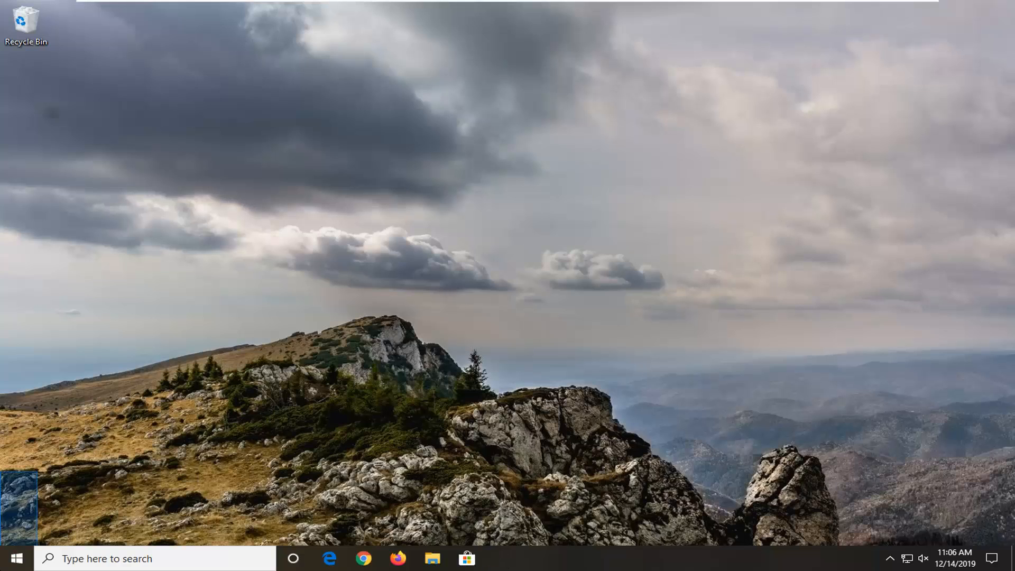
- Launch the Sound control panel by searching 'mmsys.cpl' from Start
click(15, 558)
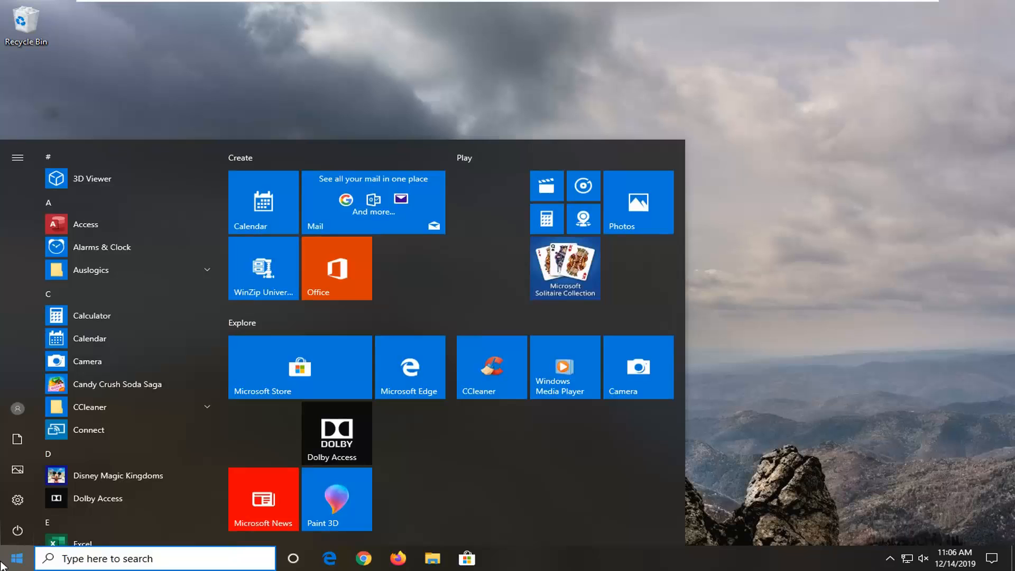
text(mmsy)
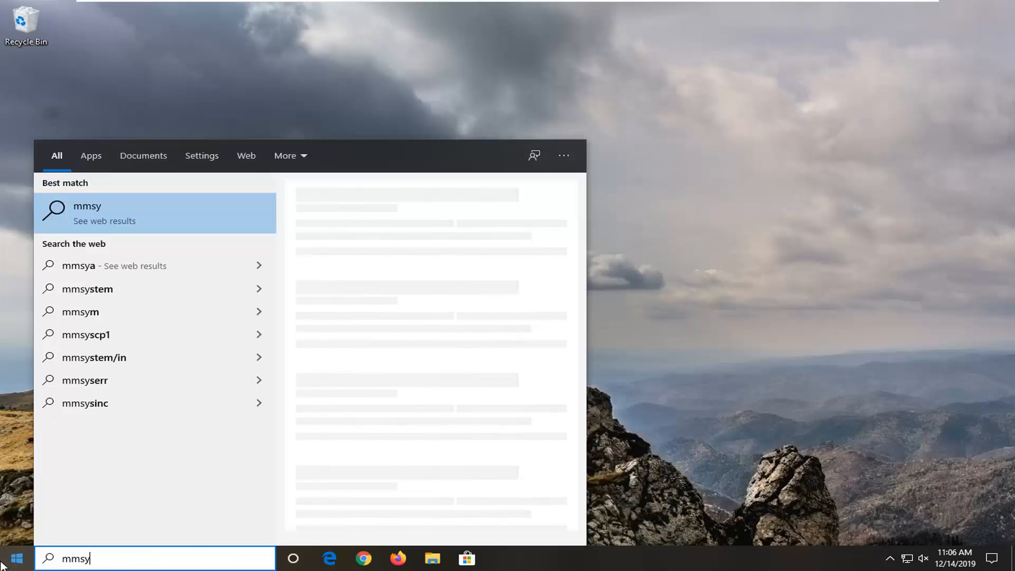
text(s.cpl)
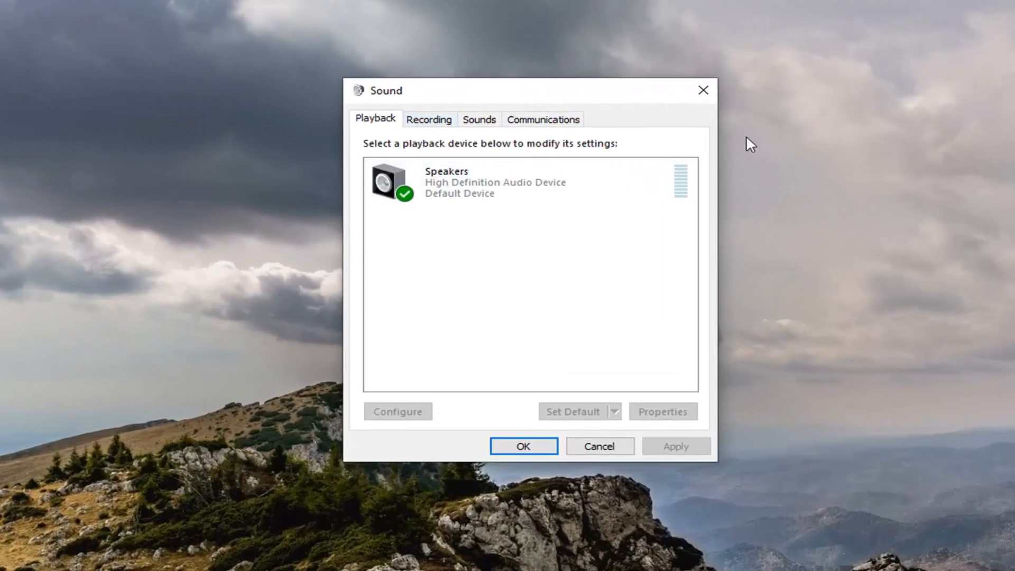
- From the Recording devices, reach the microphone's High Definition Audio Device properties on the Driver information
click(428, 119)
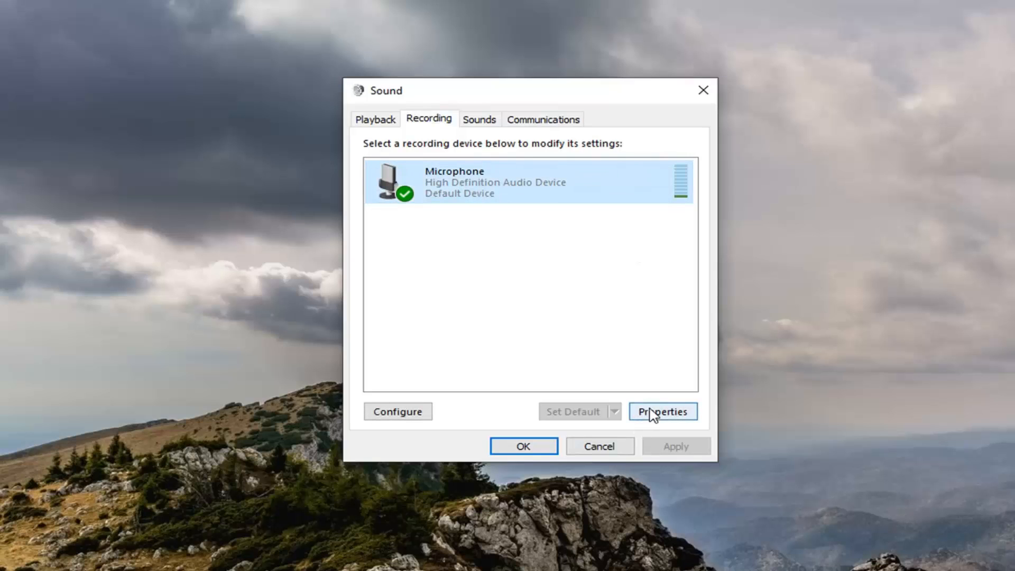
click(662, 411)
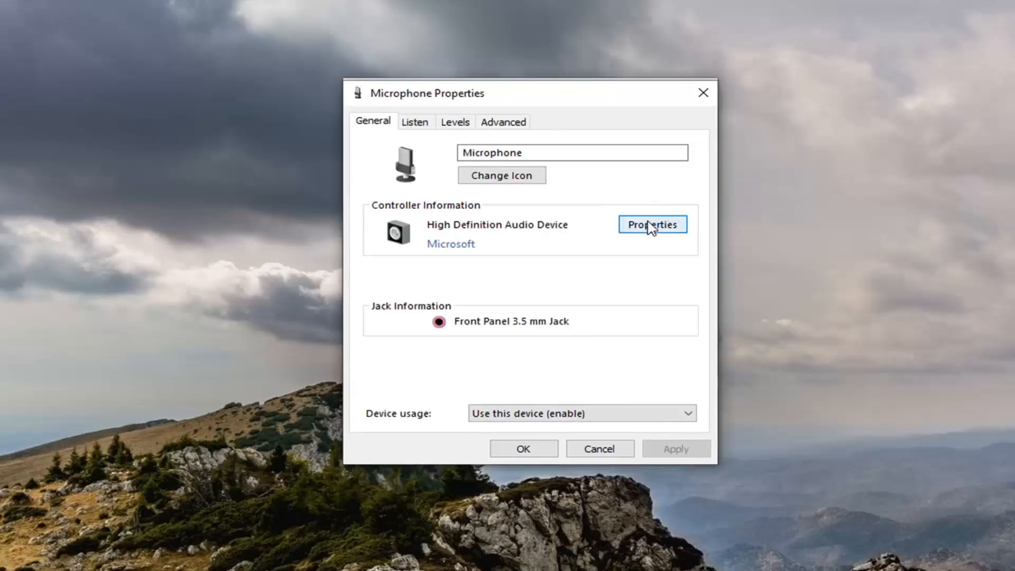
click(653, 224)
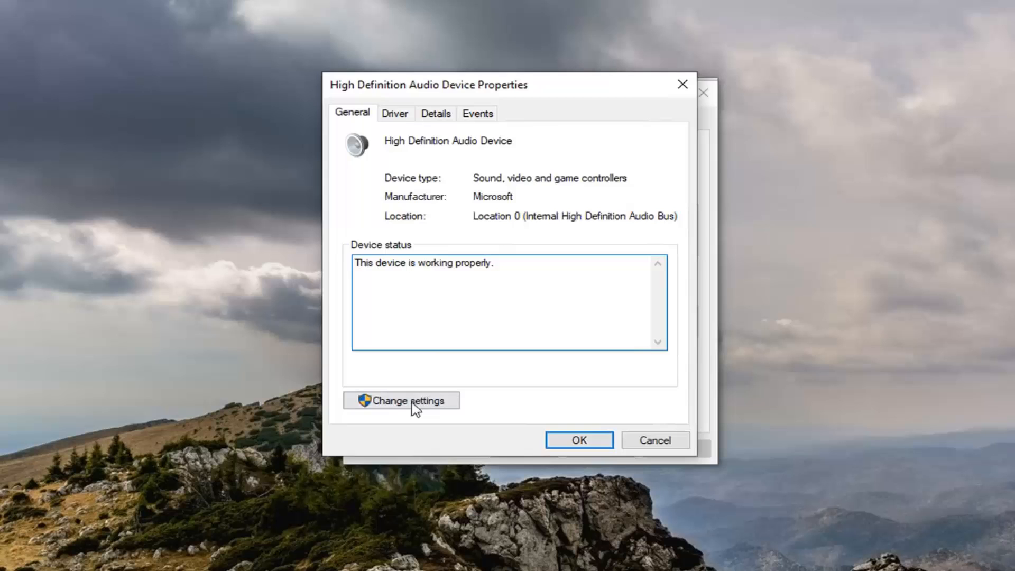
click(401, 400)
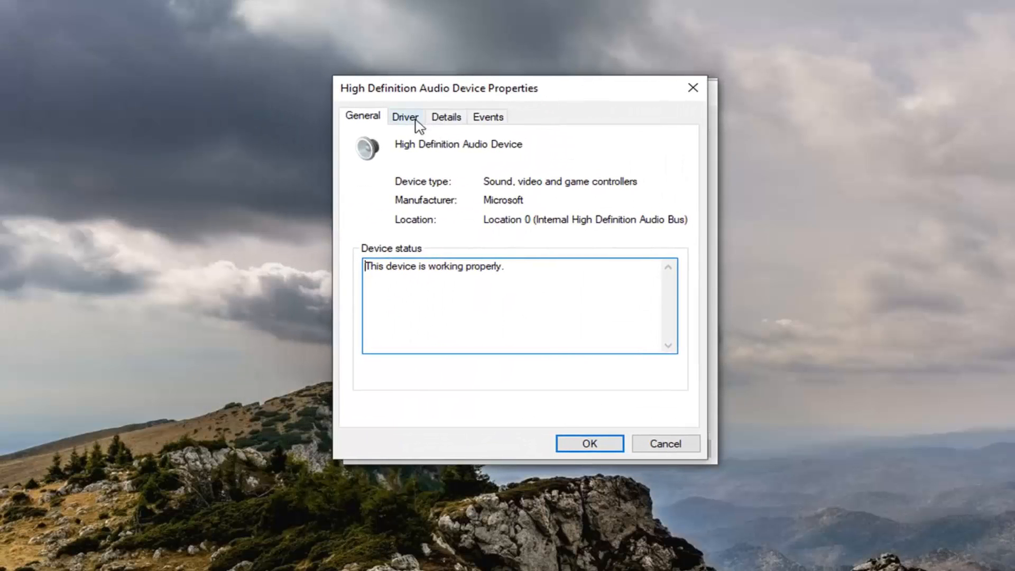
click(405, 116)
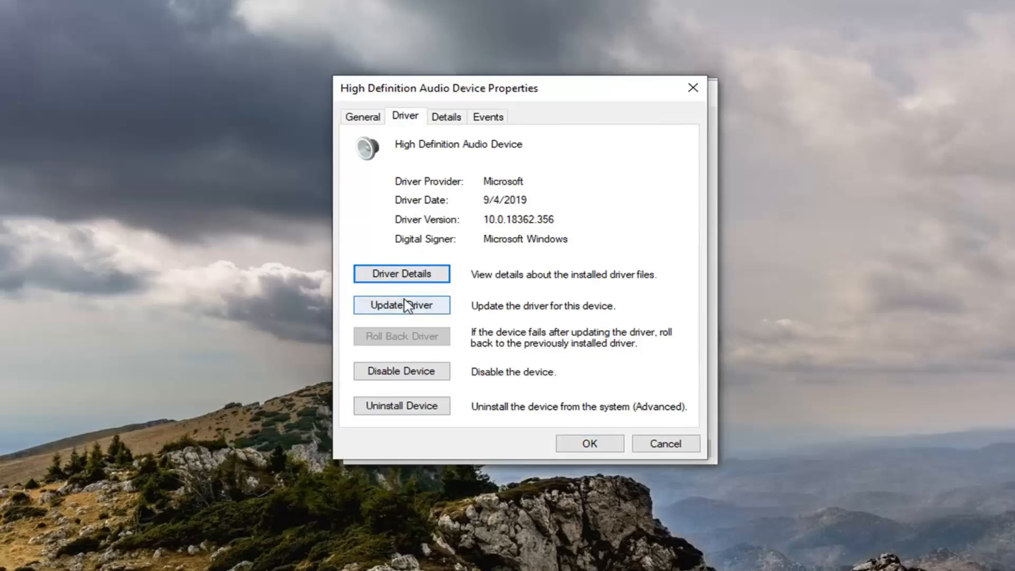
- Update the audio driver with an automatic search, which finds the best driver already installed
click(400, 304)
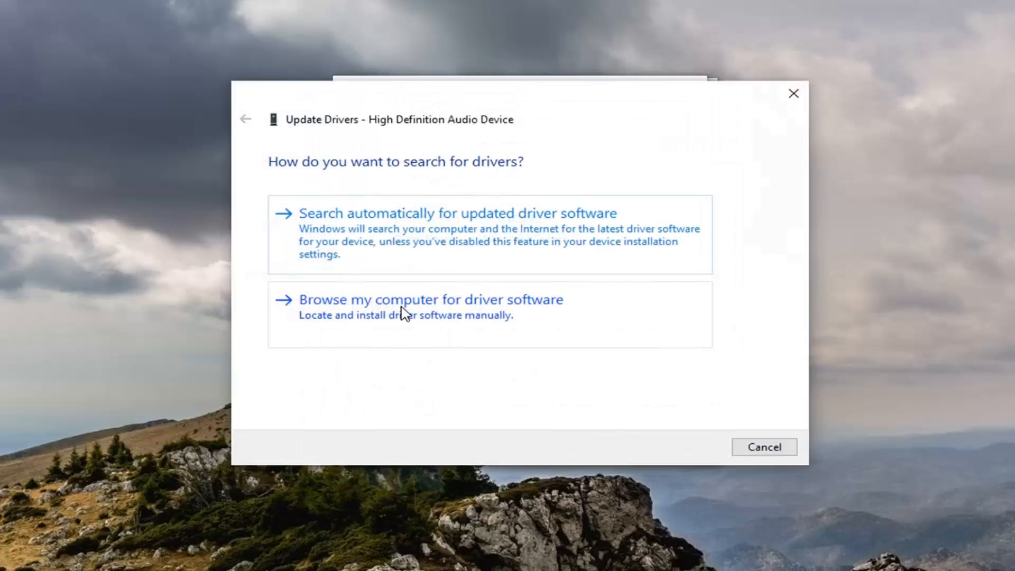
mouse_move(501, 233)
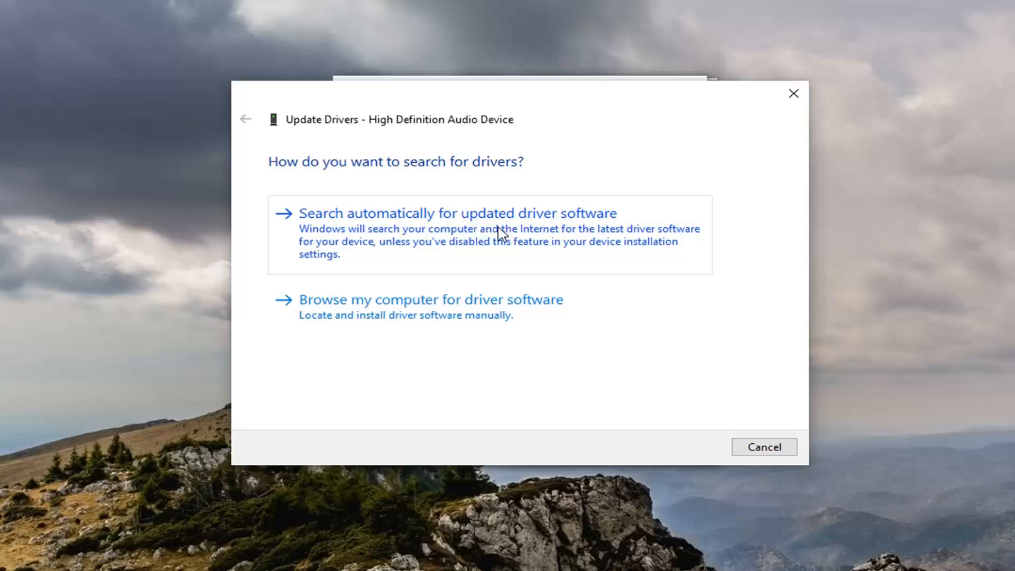
mouse_move(402, 238)
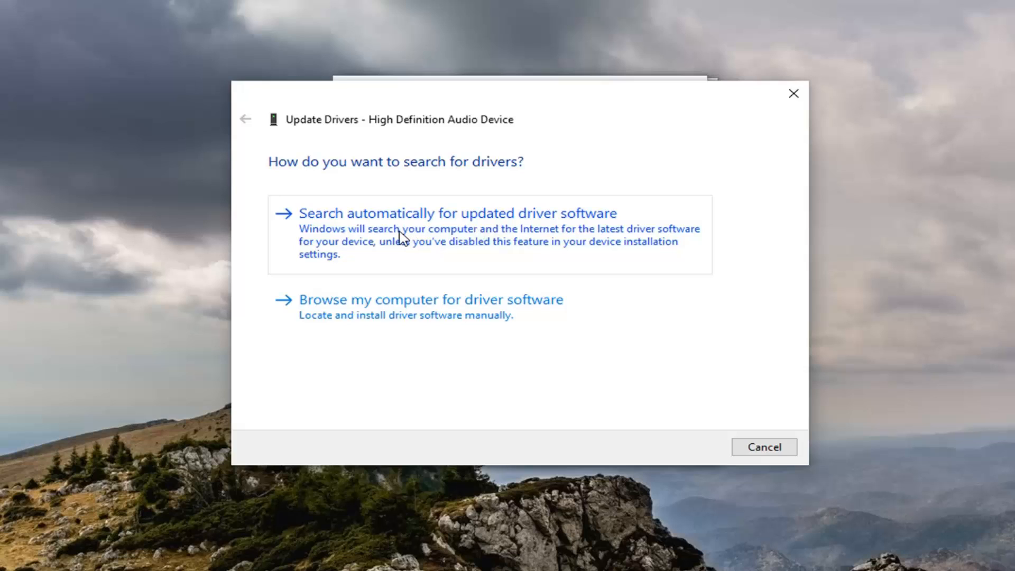
mouse_move(465, 262)
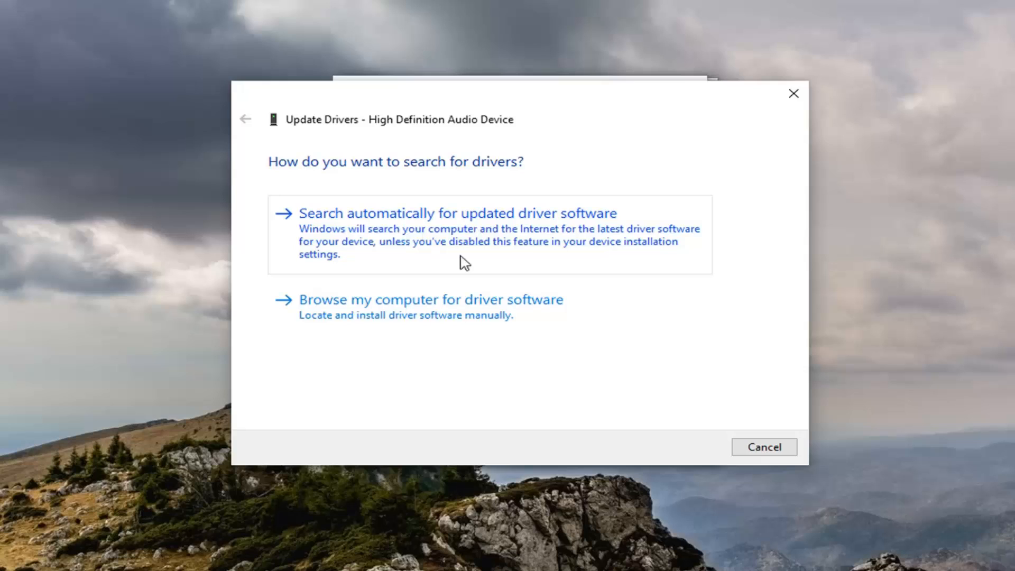
mouse_move(443, 245)
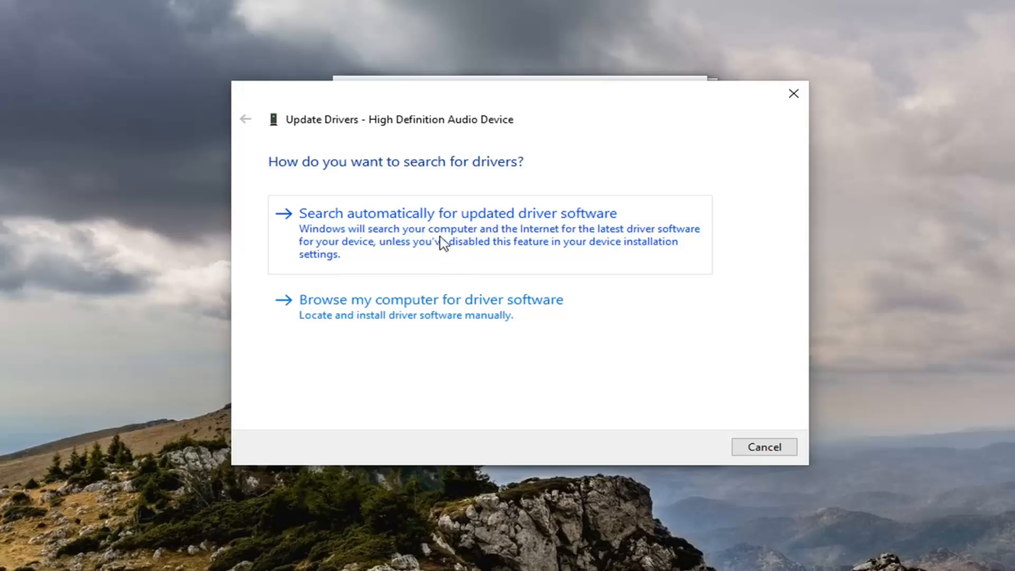
click(458, 213)
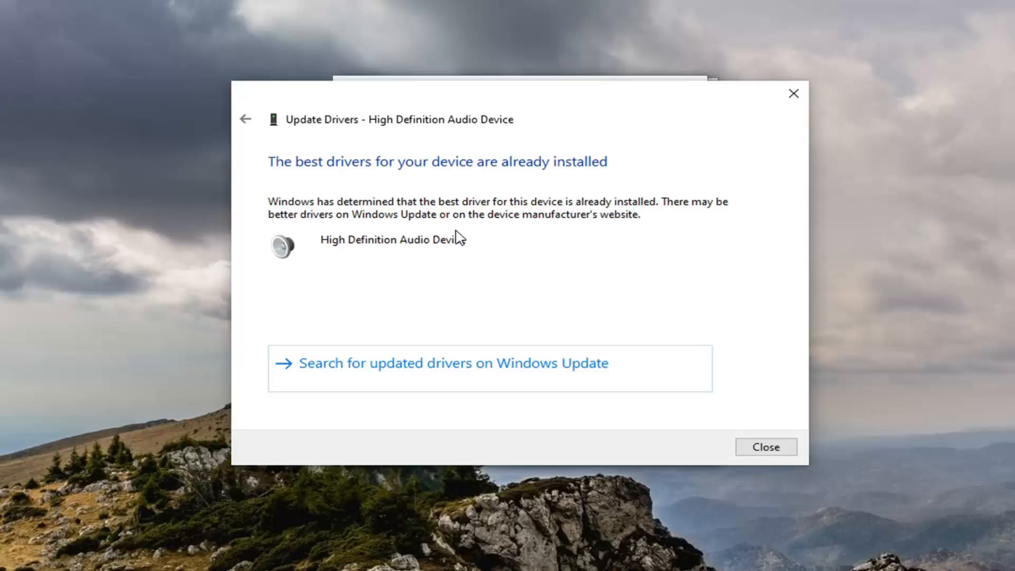
mouse_move(493, 238)
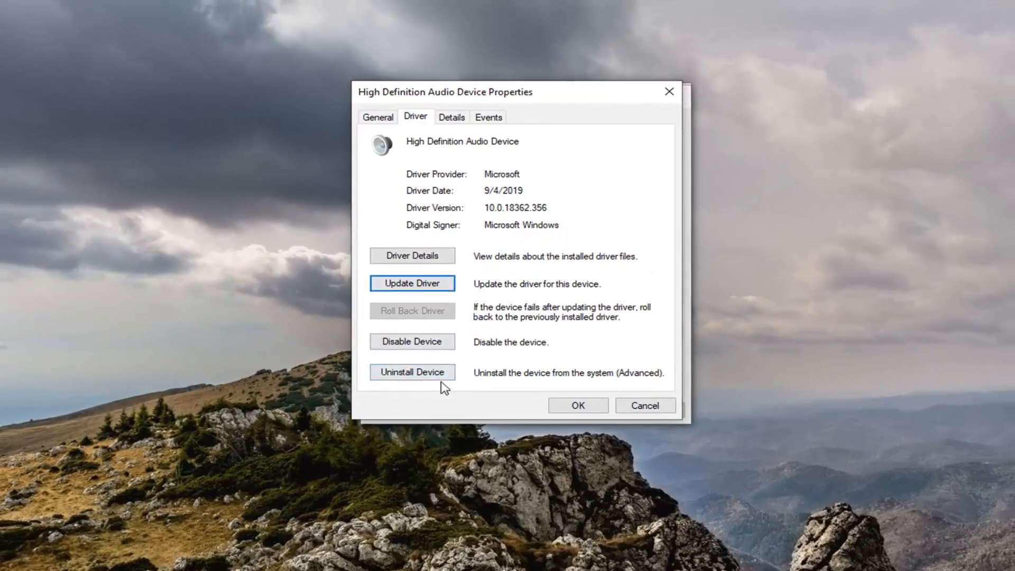
- Uninstall the High Definition Audio Device and restart the computer now
click(412, 372)
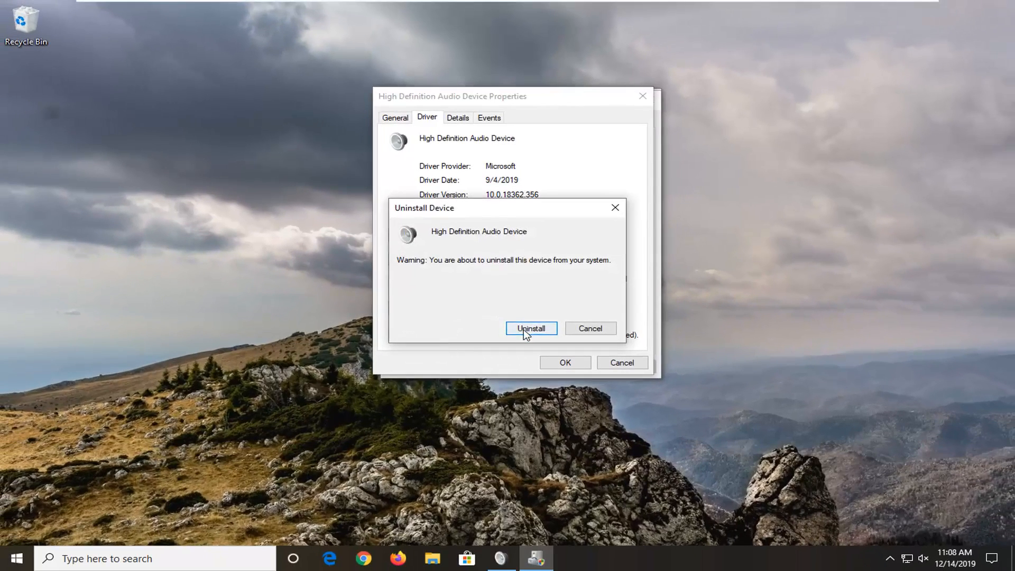
click(530, 328)
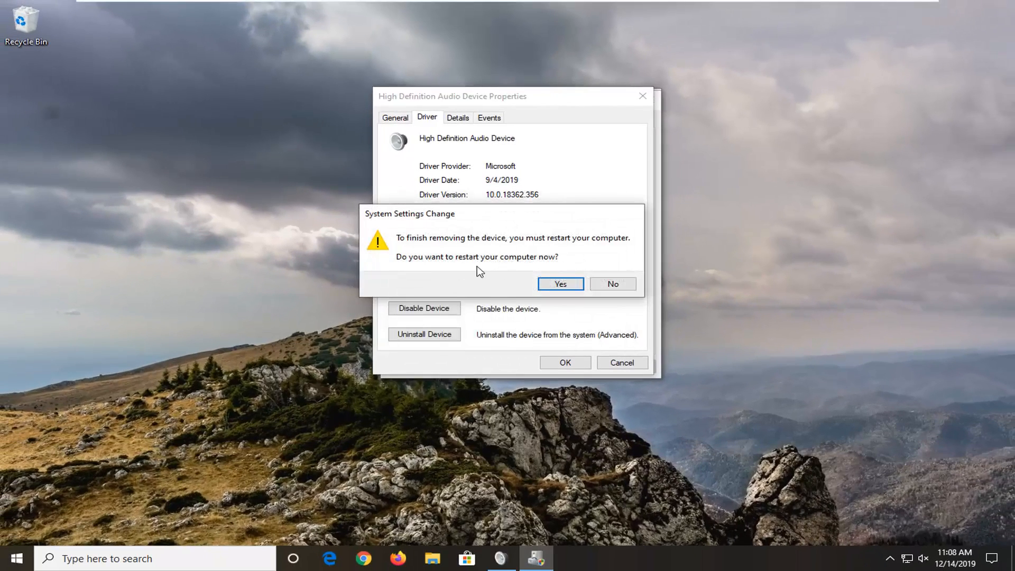
click(560, 283)
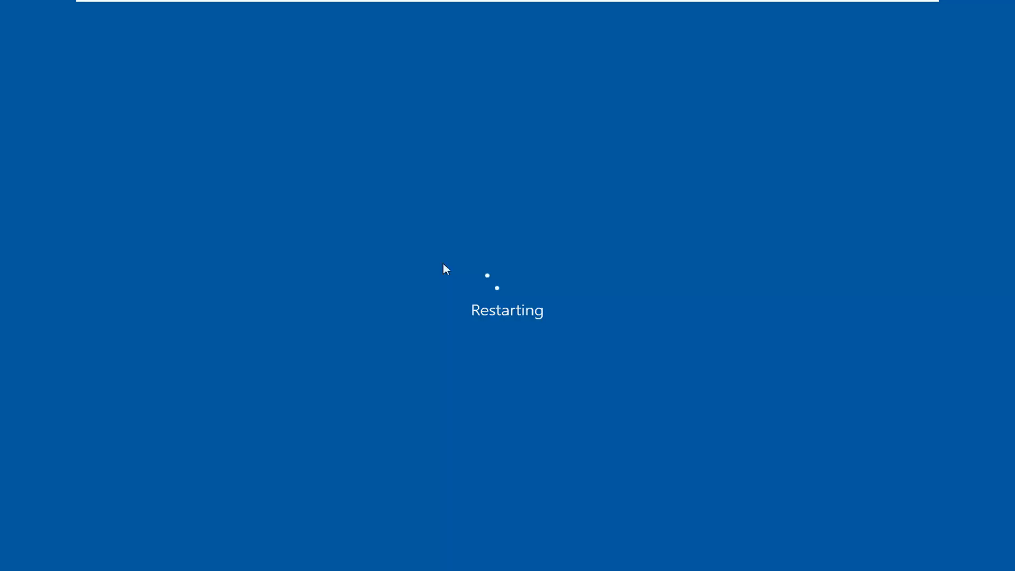
mouse_move(535, 284)
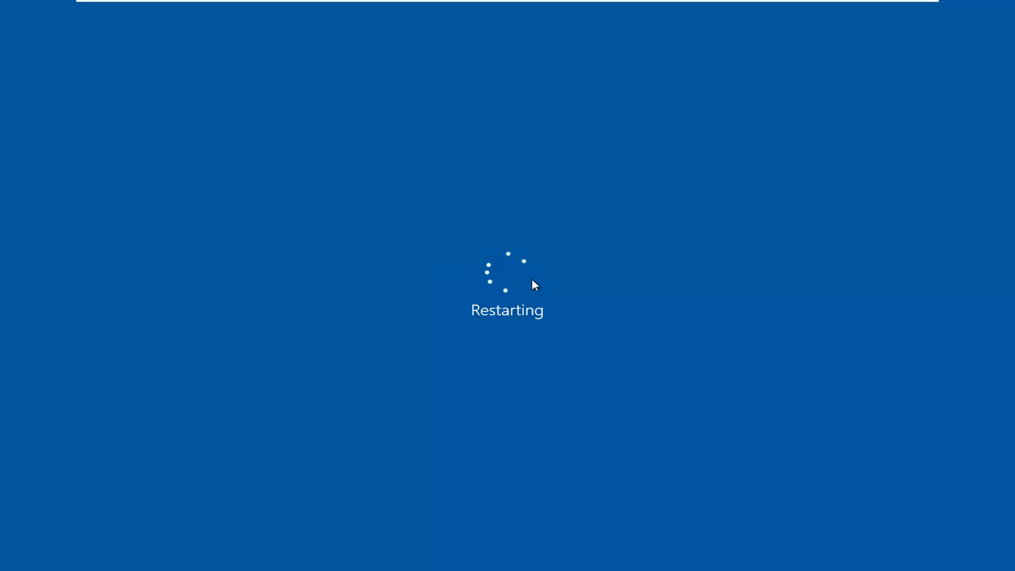